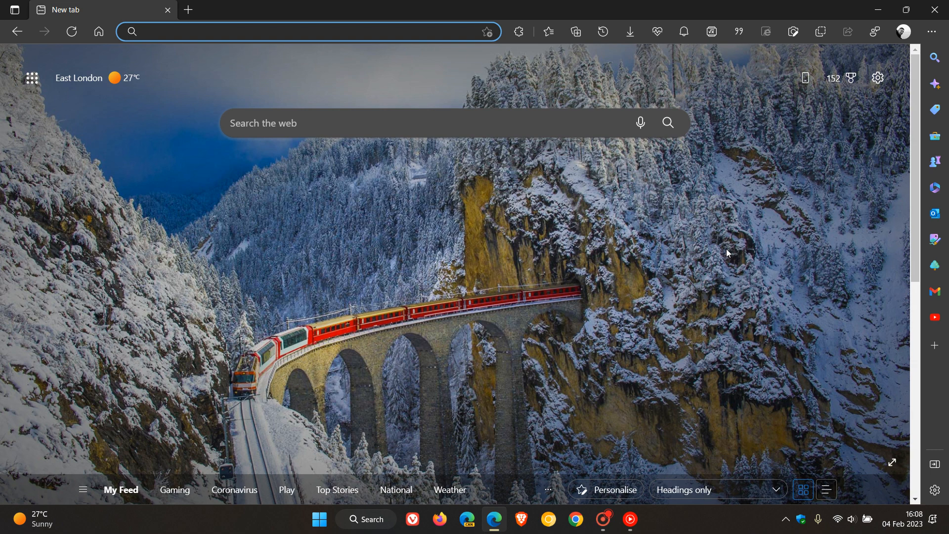
mouse_move(648, 248)
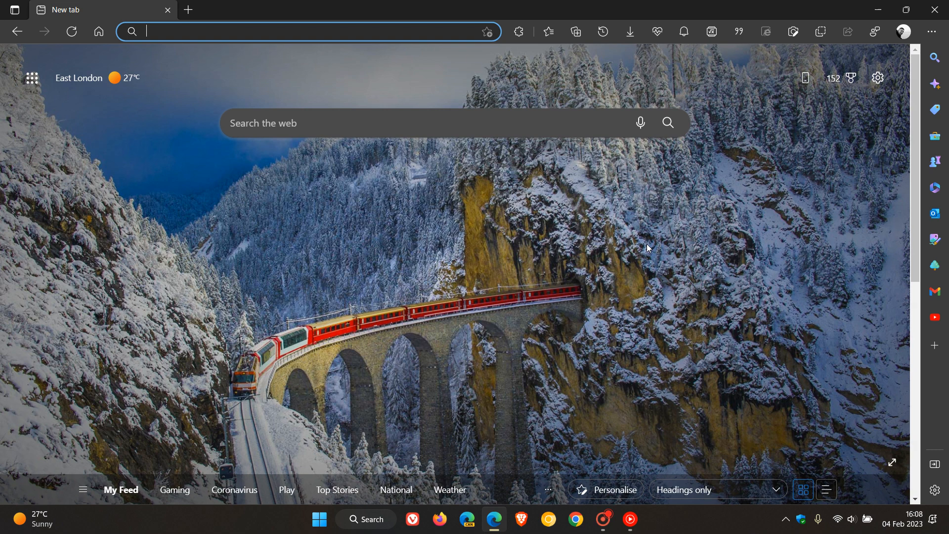
mouse_move(728, 267)
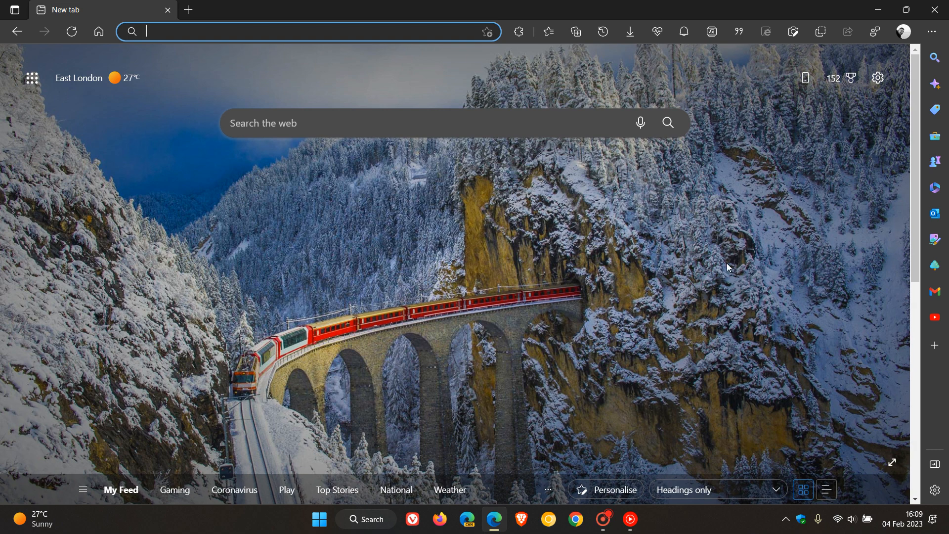
Step: Open Edge settings from the main options menu and scroll through them
click(931, 32)
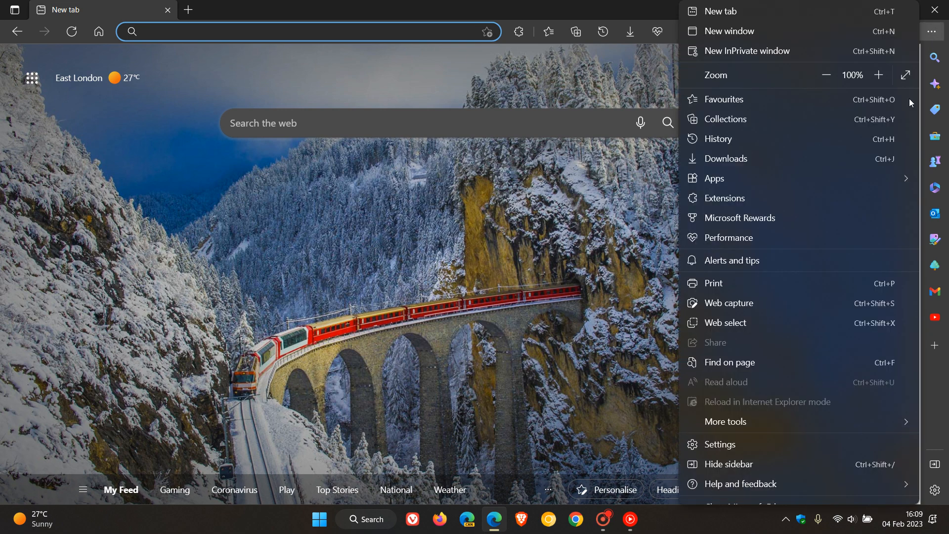
mouse_move(725, 421)
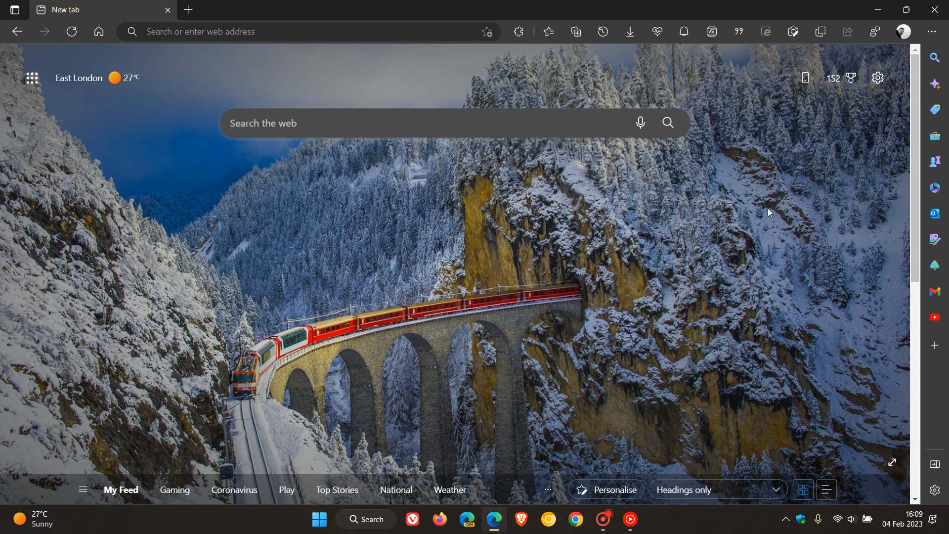
mouse_move(696, 278)
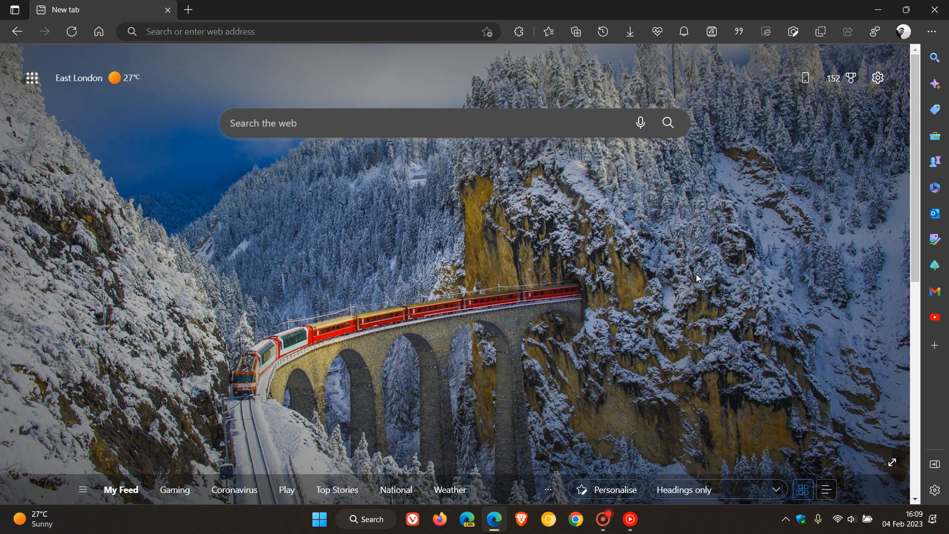
click(931, 32)
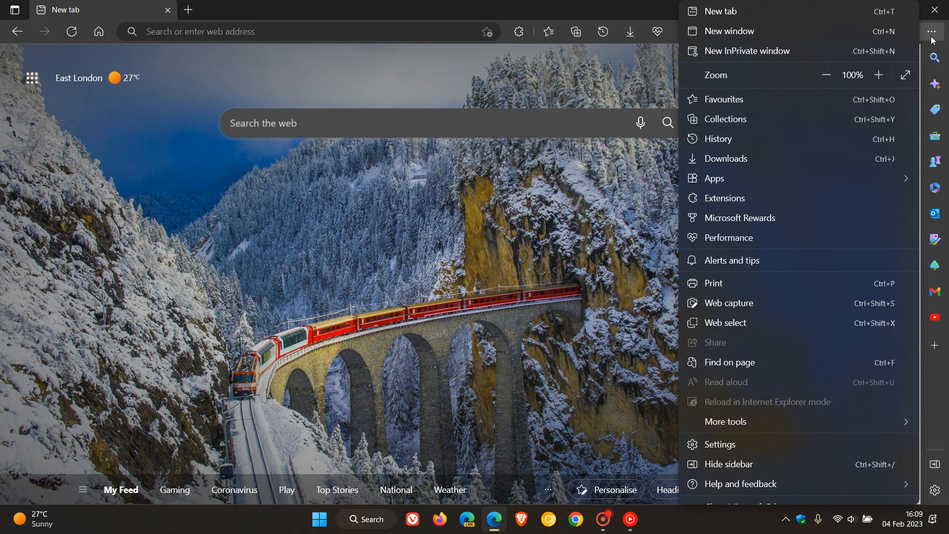
mouse_move(765, 448)
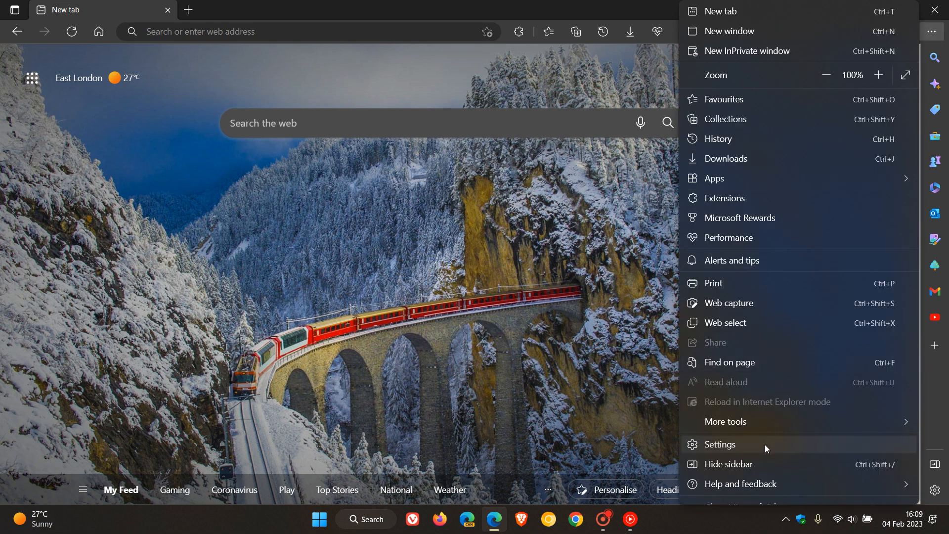
click(720, 444)
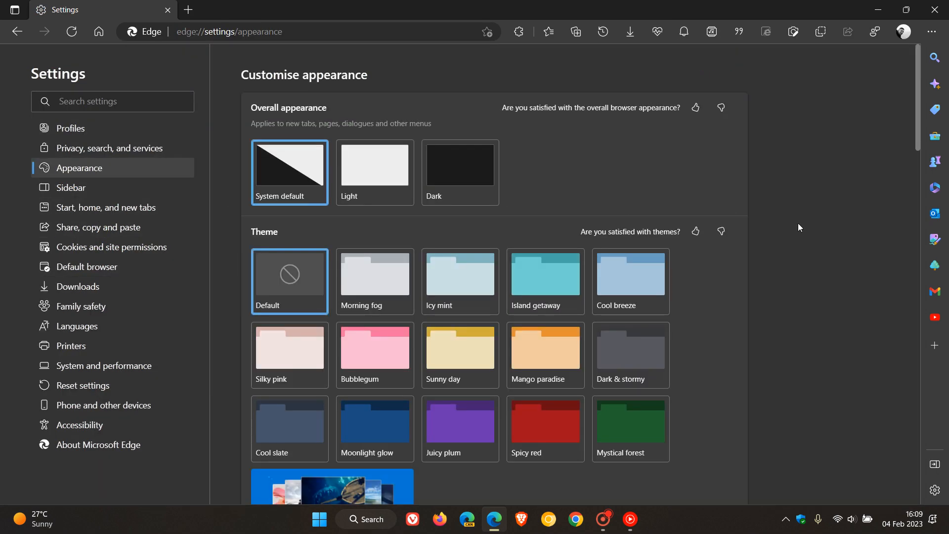
scroll(down, 3)
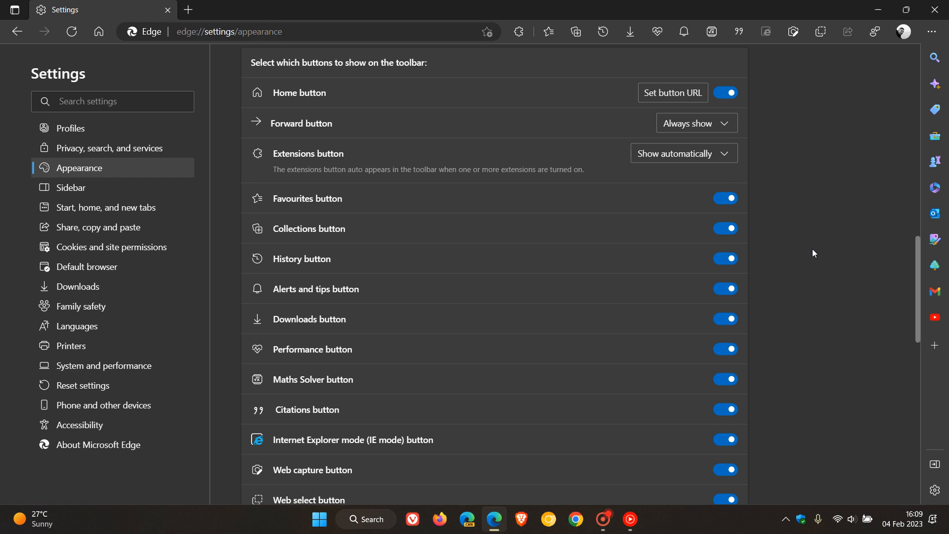
scroll(down, 3)
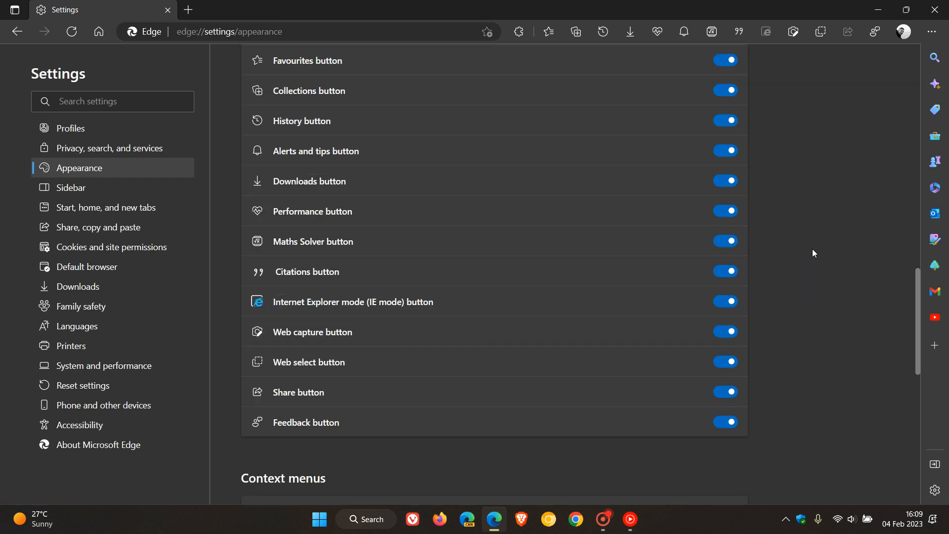
mouse_move(739, 235)
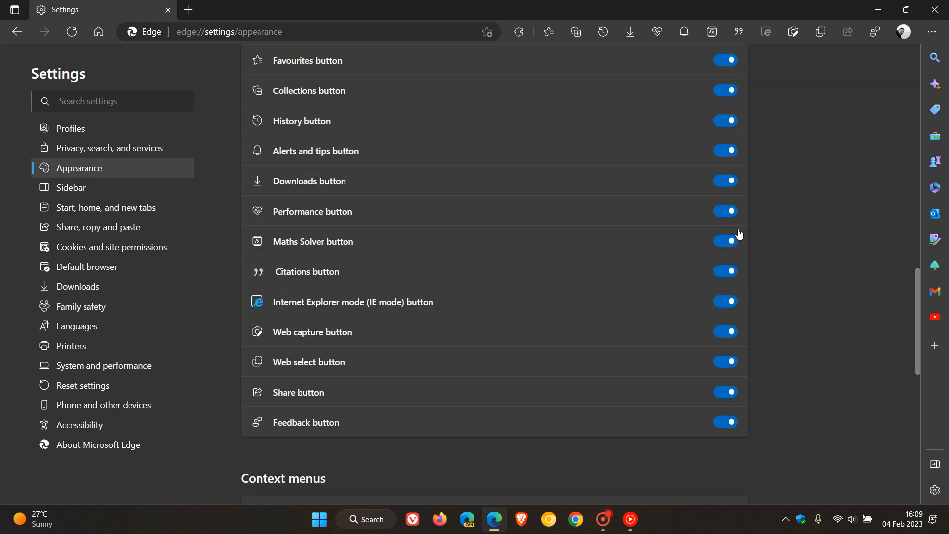
Step: Open the Maths Solver side panel and show the Microsoft Math Solver favourite
click(188, 10)
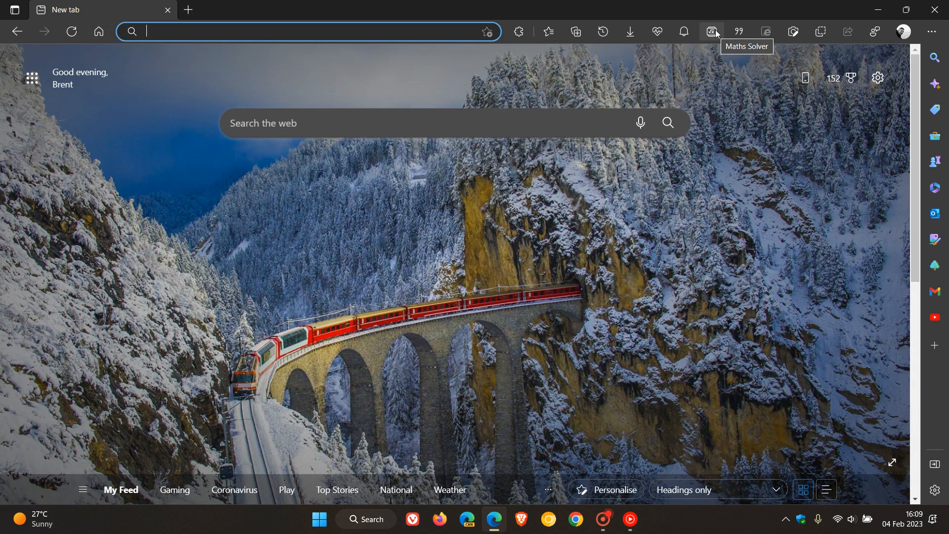
click(712, 31)
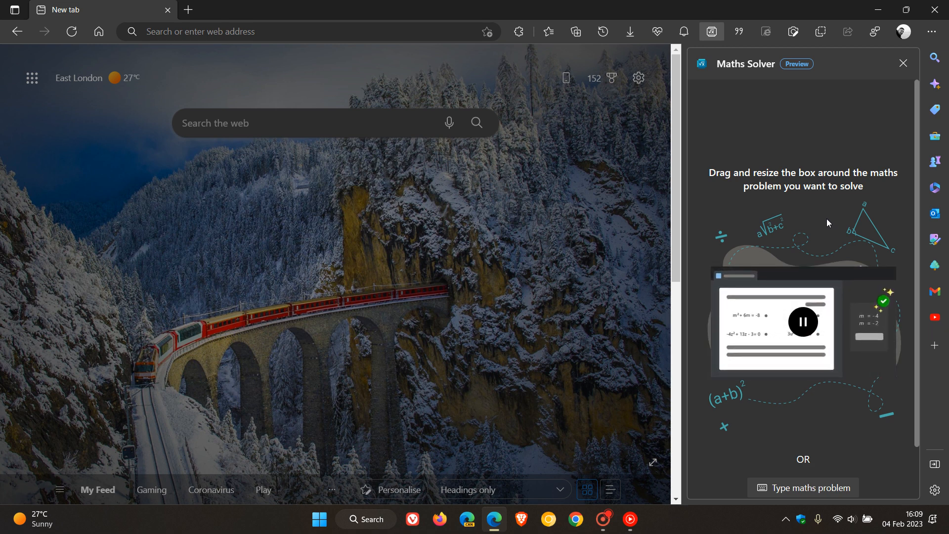
mouse_move(807, 199)
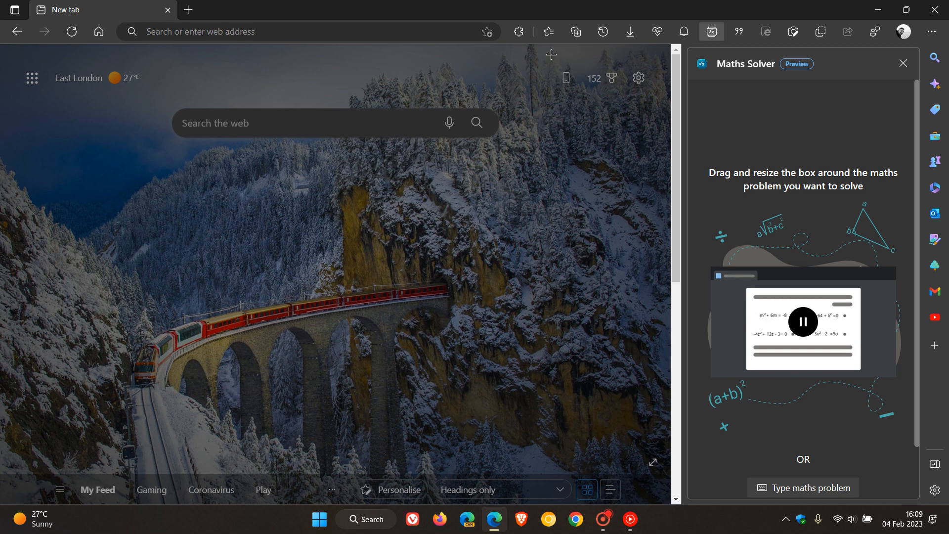
click(547, 31)
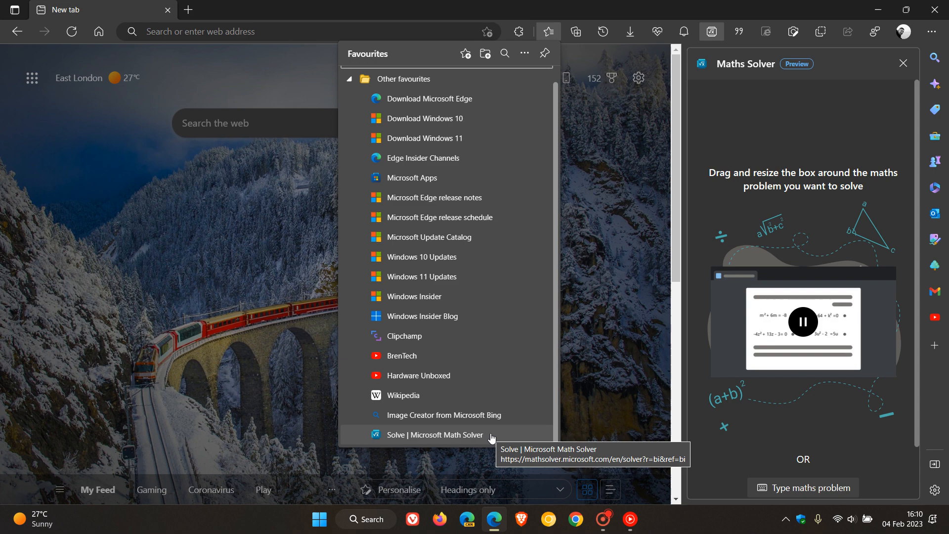
Step: Load the 'Solve | Microsoft Math Solver' favourite, show its maths keypad and example problems
click(434, 434)
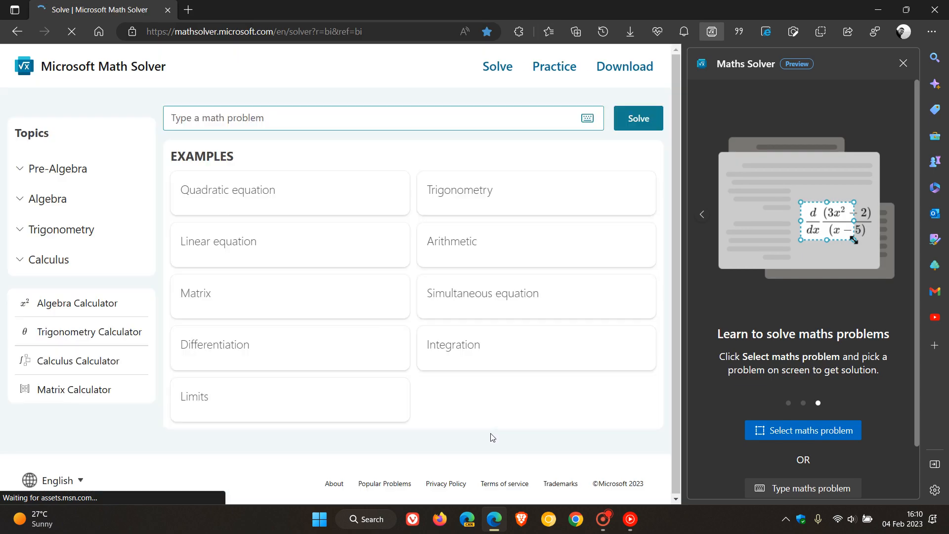
click(586, 118)
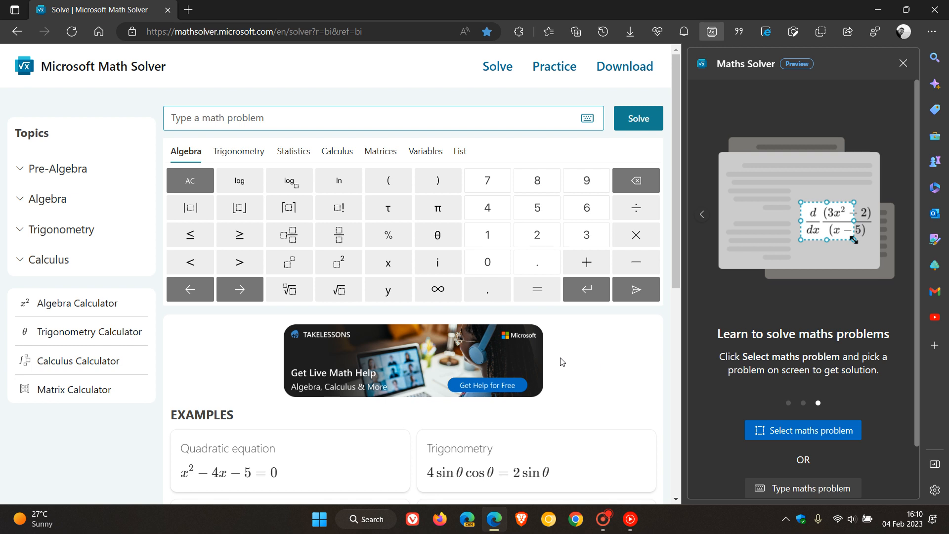
mouse_move(615, 369)
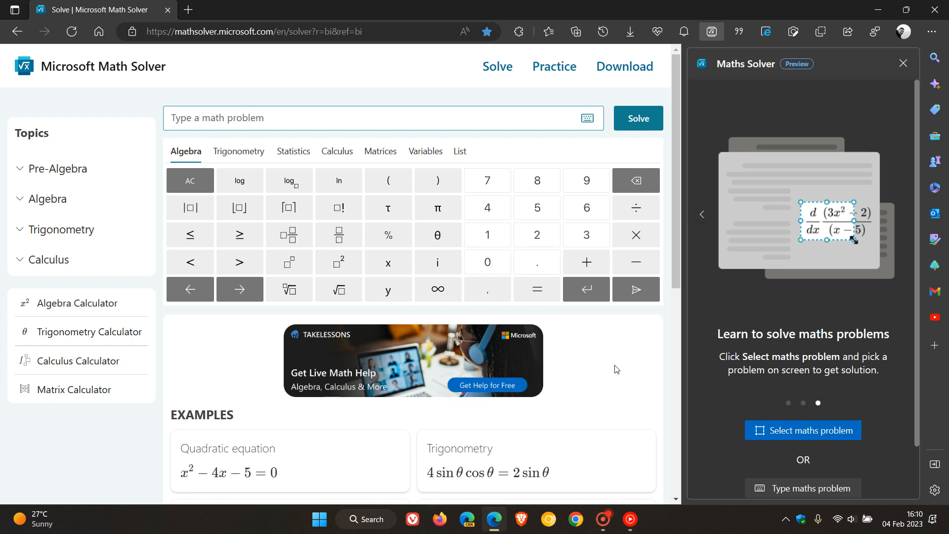
mouse_move(637, 348)
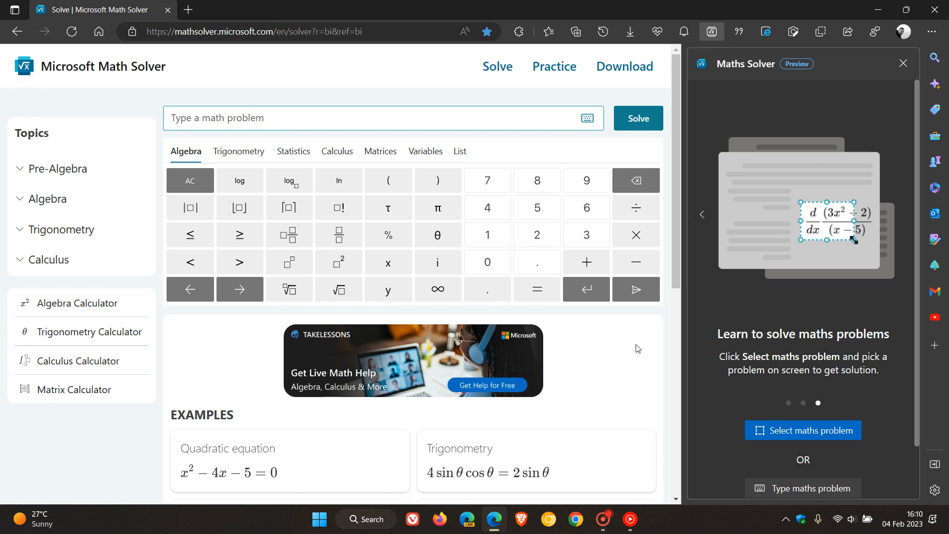
mouse_move(745, 292)
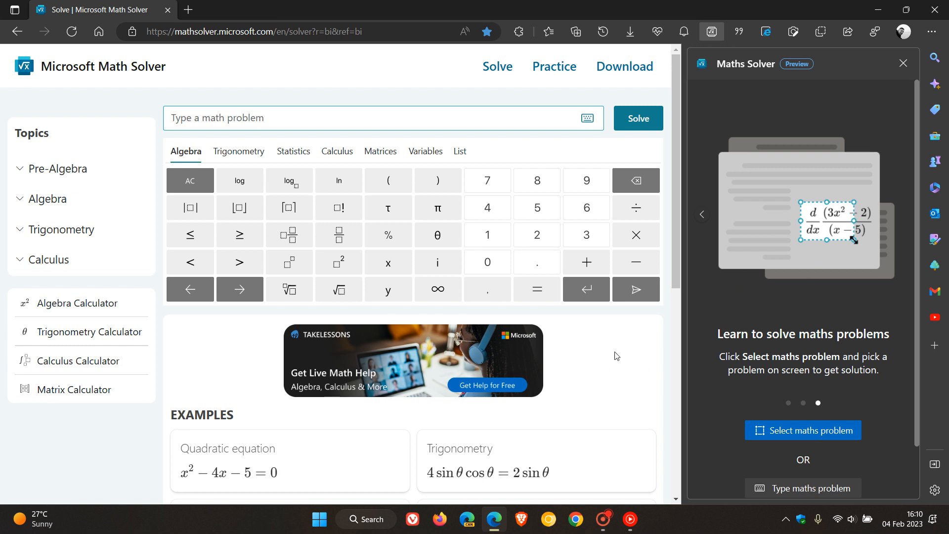
mouse_move(585, 380)
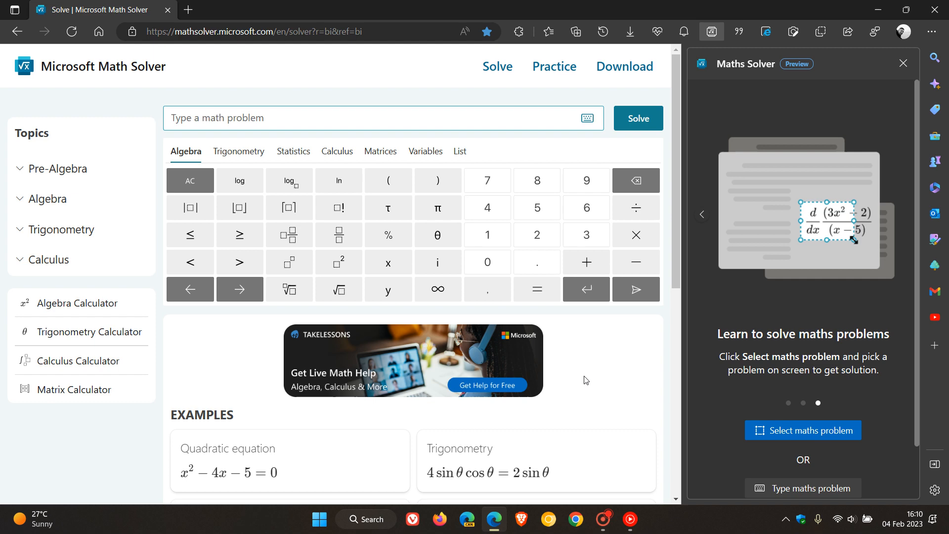
mouse_move(624, 66)
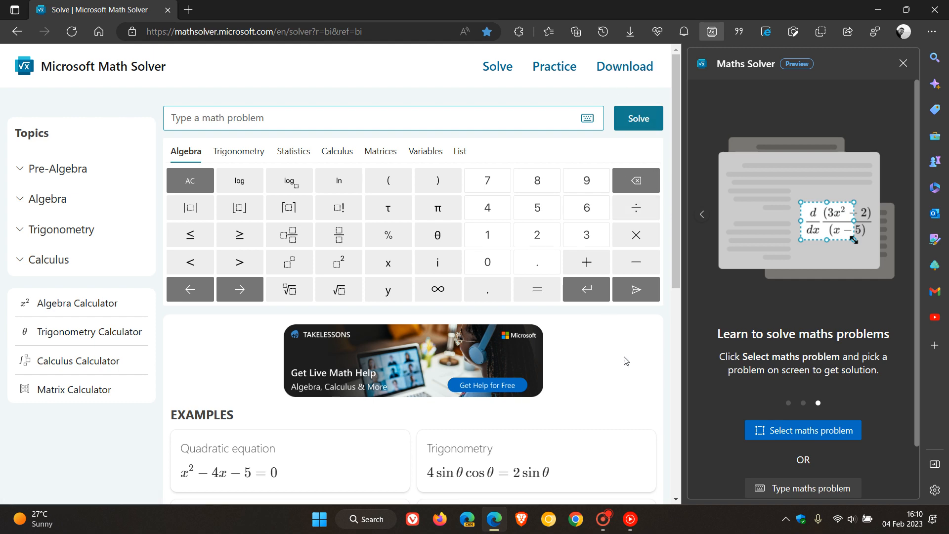
scroll(down, 3)
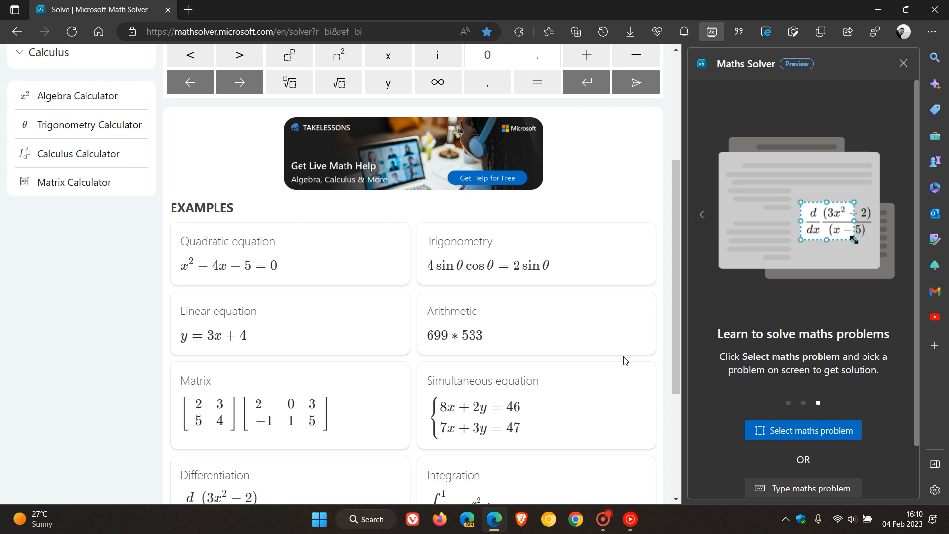
mouse_move(615, 206)
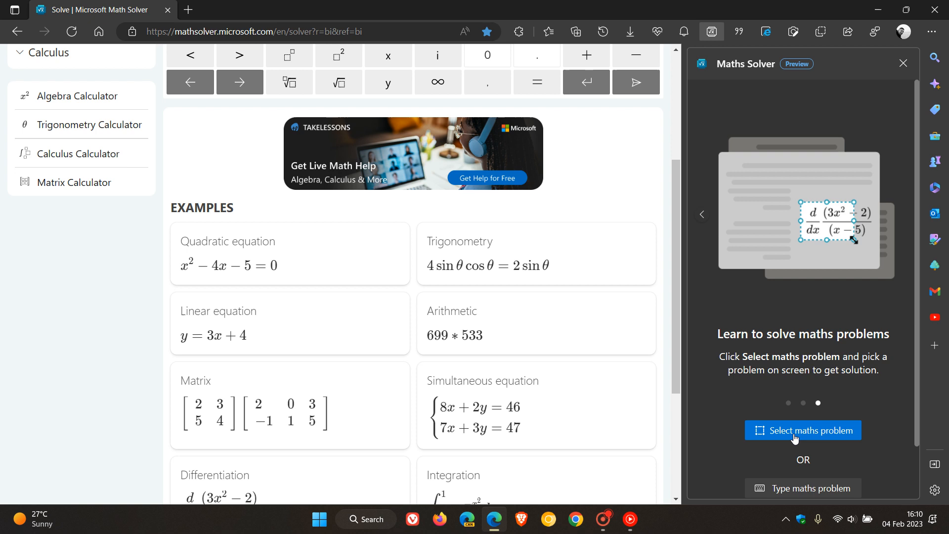
click(802, 430)
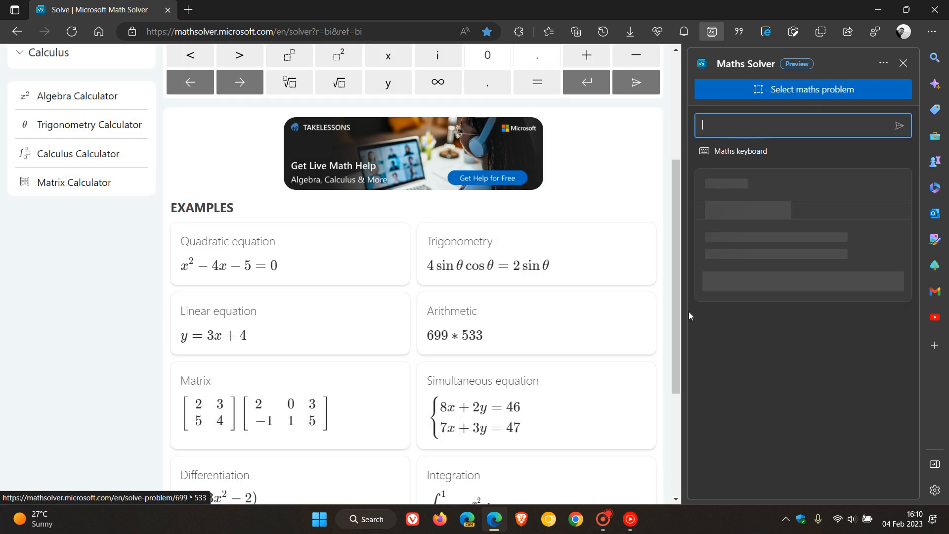
Step: Enter x^2 - 4x - 5 = 0 in Maths Solver, yielding x = −1 and x = 5
text(x^2 - 4x - 5 = 0)
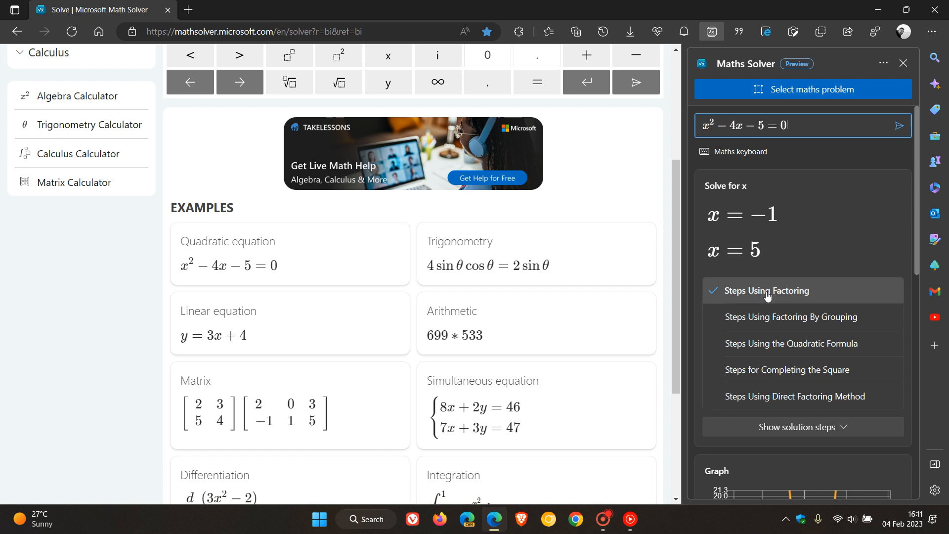
mouse_move(799, 396)
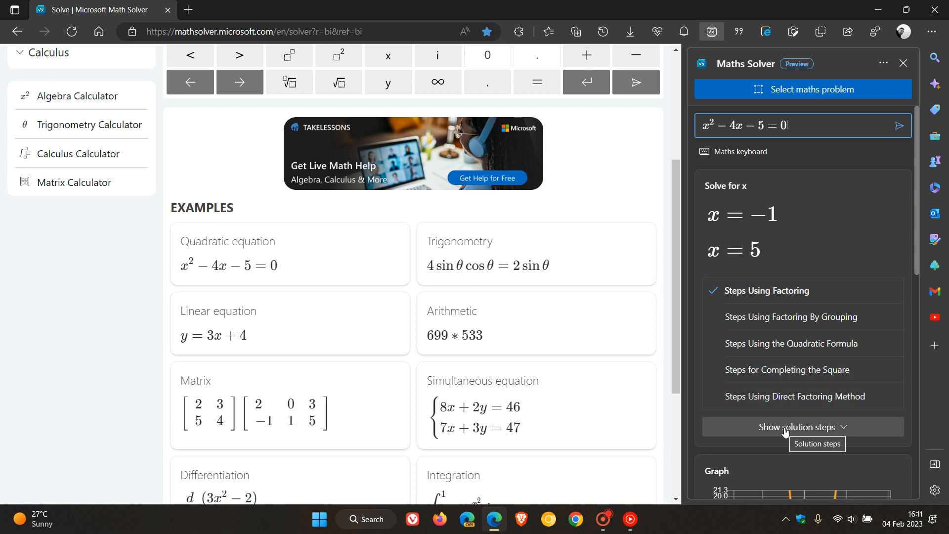
Step: Show the factoring steps to (x − 5)(x + 1) and scroll to the parabola graph
click(801, 426)
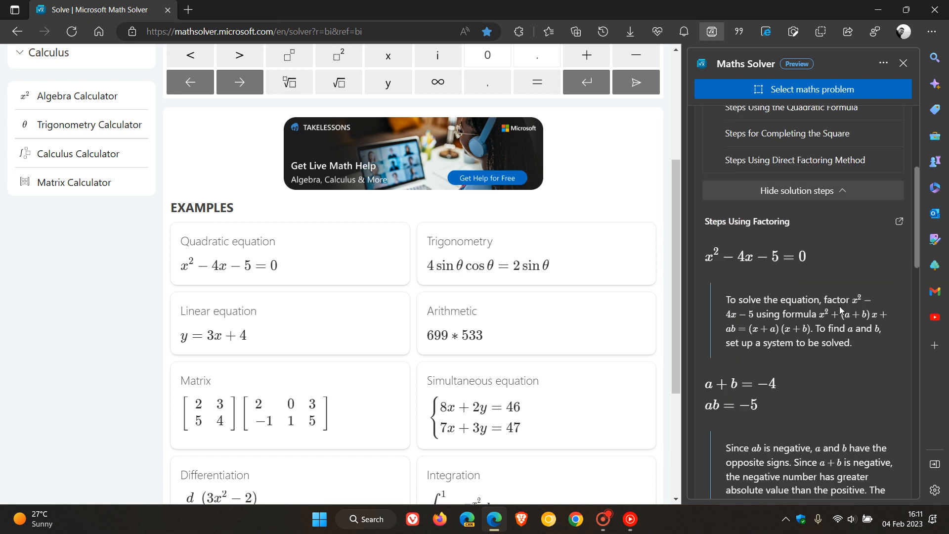
scroll(down, 3)
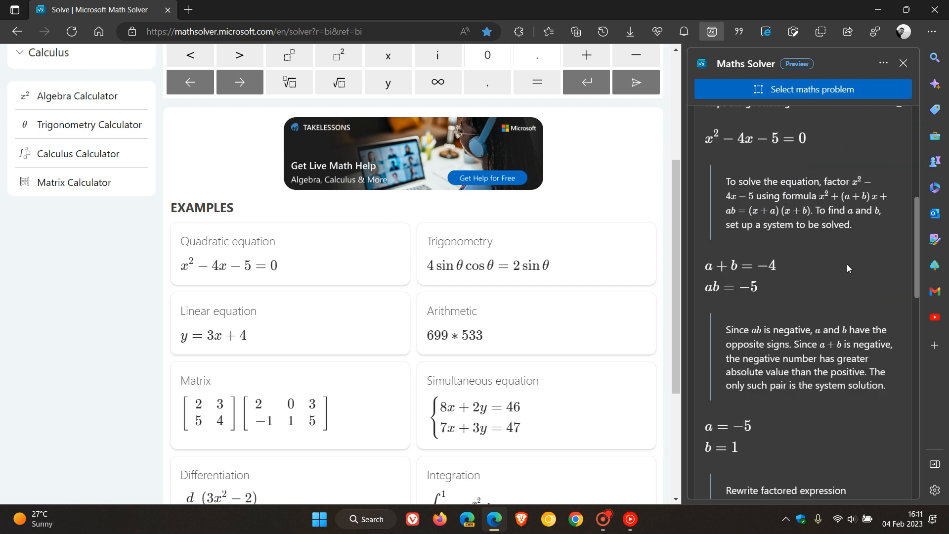
scroll(down, 3)
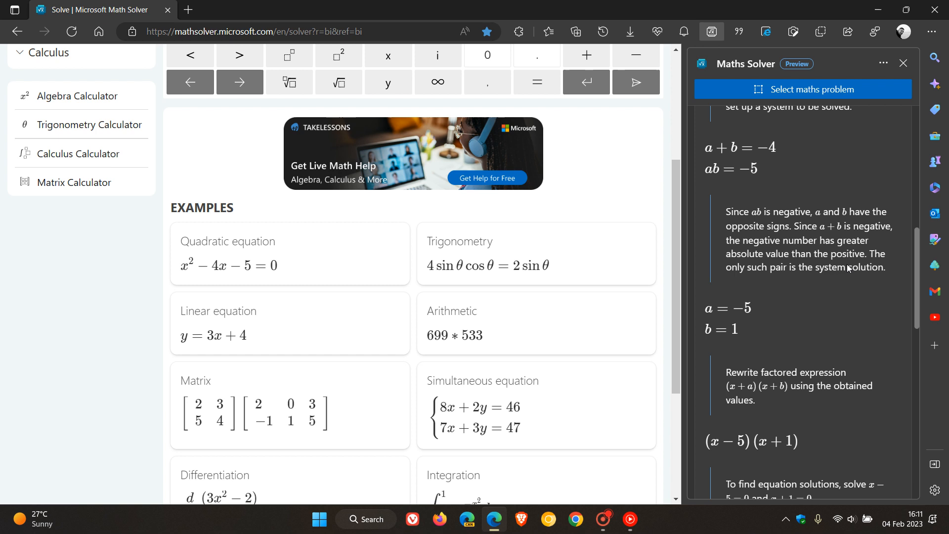
scroll(down, 3)
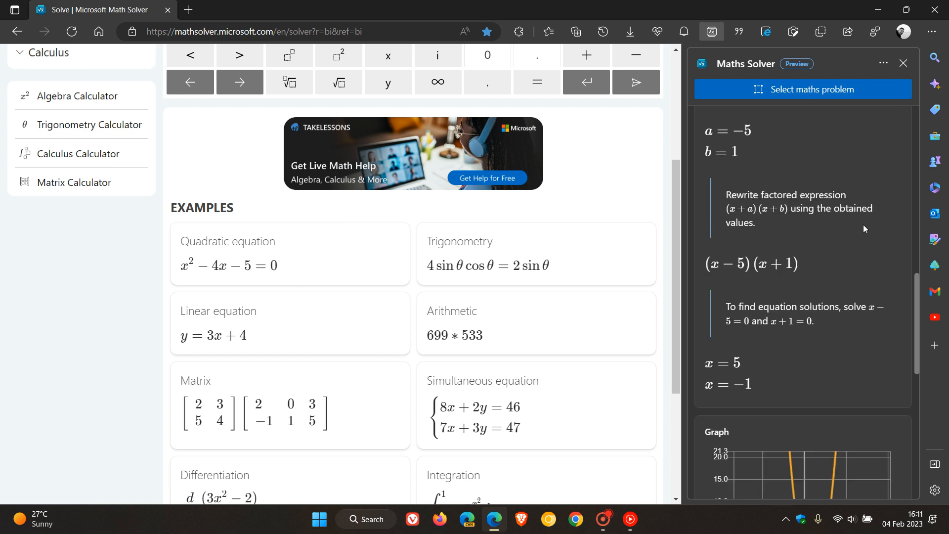
scroll(down, 3)
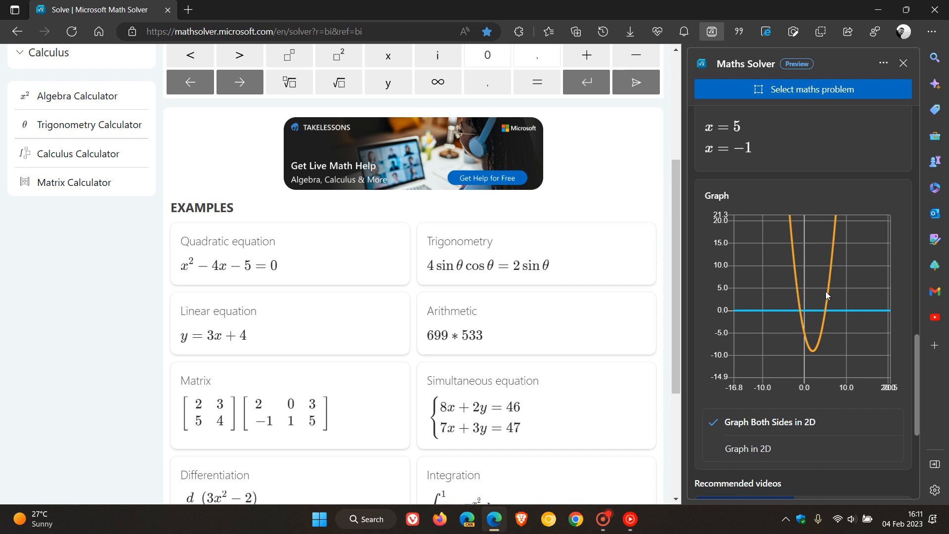
mouse_move(825, 283)
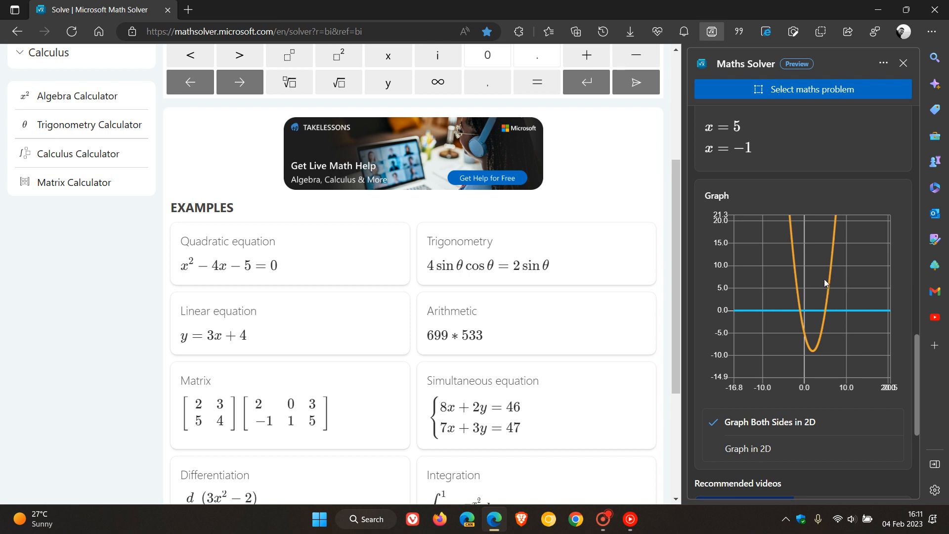
scroll(down, 3)
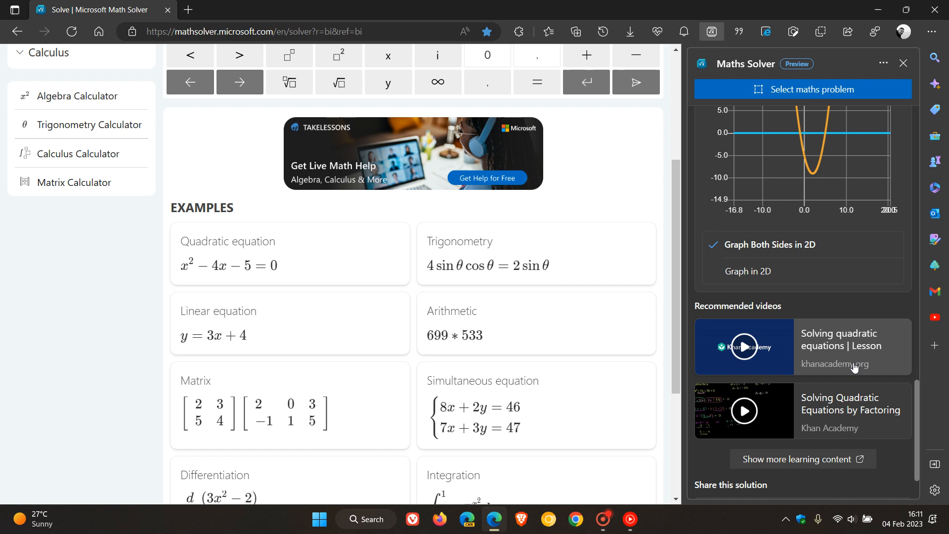
mouse_move(839, 421)
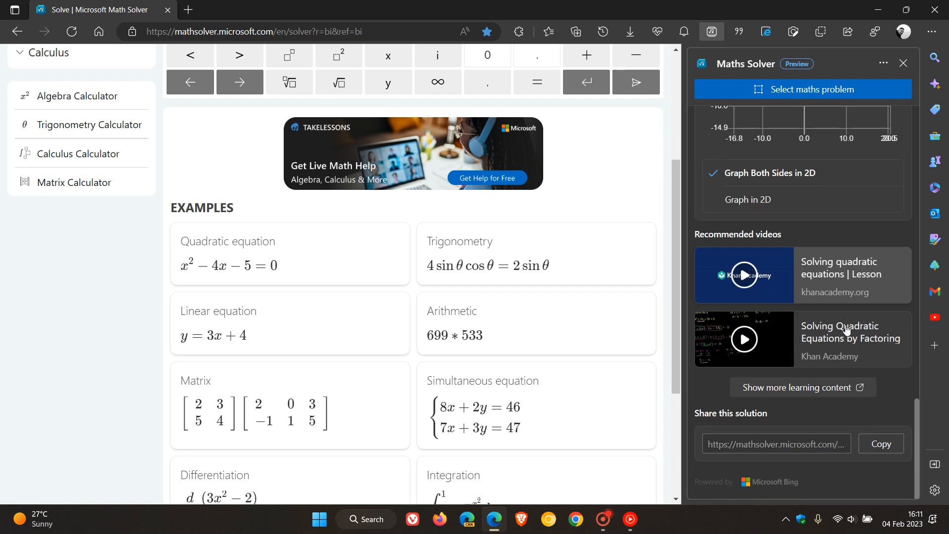
mouse_move(819, 426)
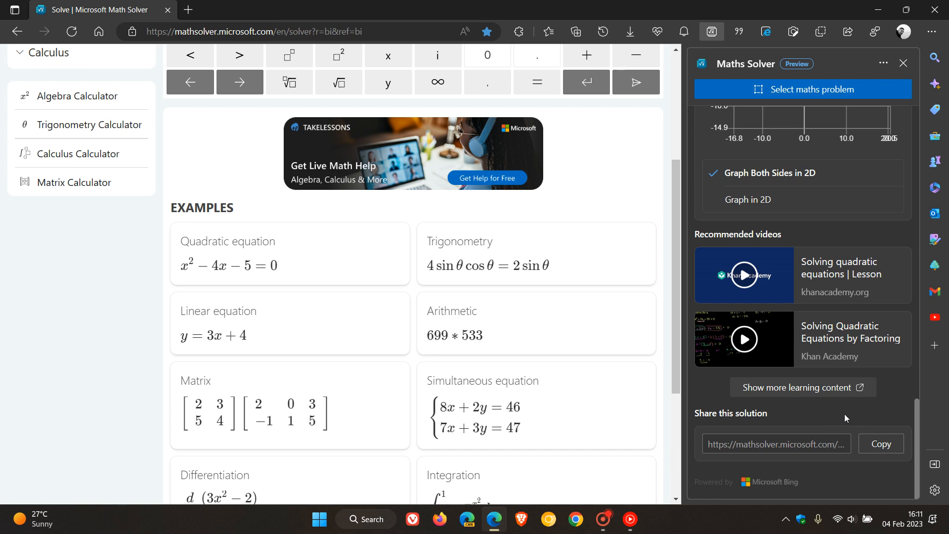
mouse_move(912, 262)
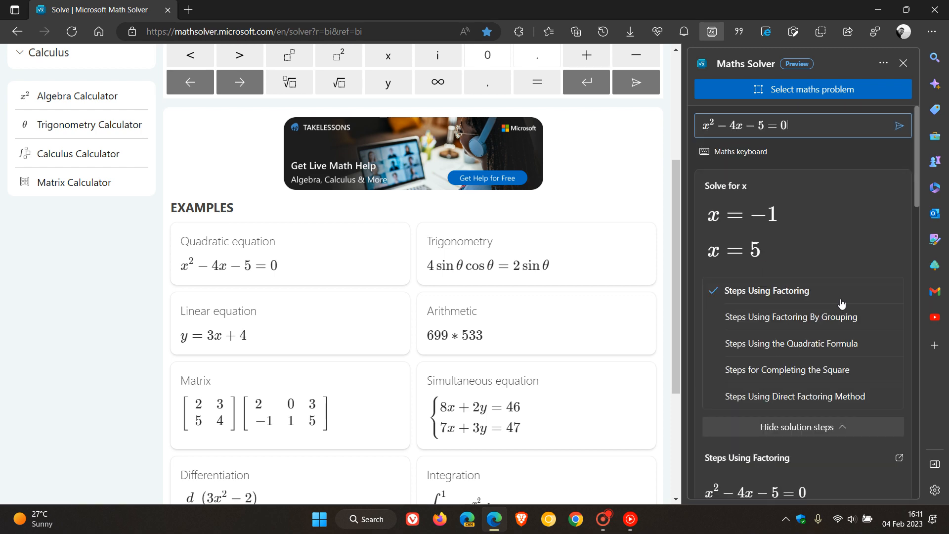
Step: Restart Maths Solver and choose 'Type maths problem' for an empty box with keyboard
click(902, 63)
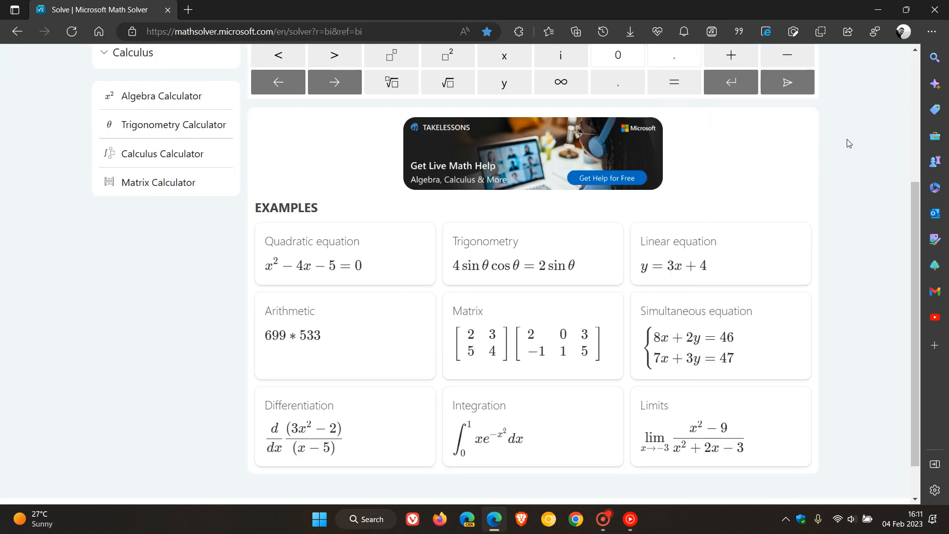
click(712, 31)
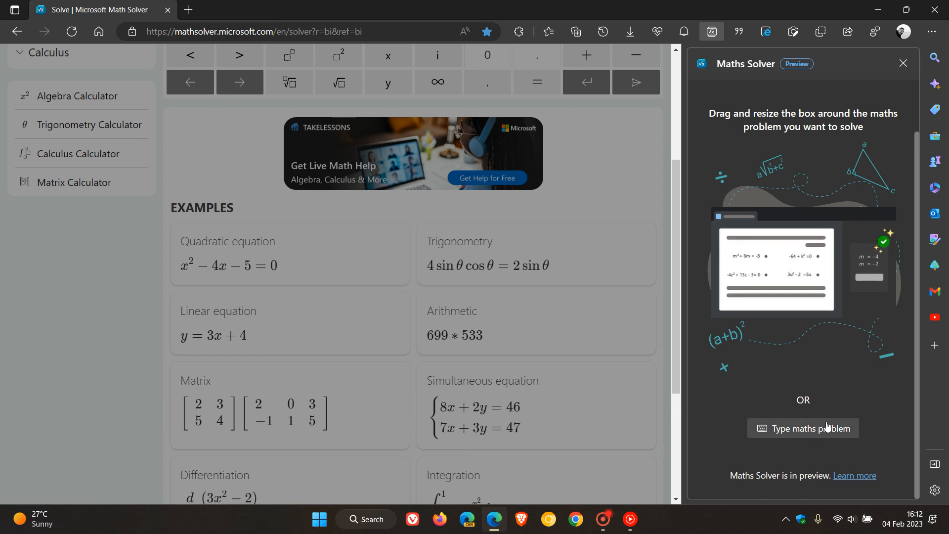
click(804, 429)
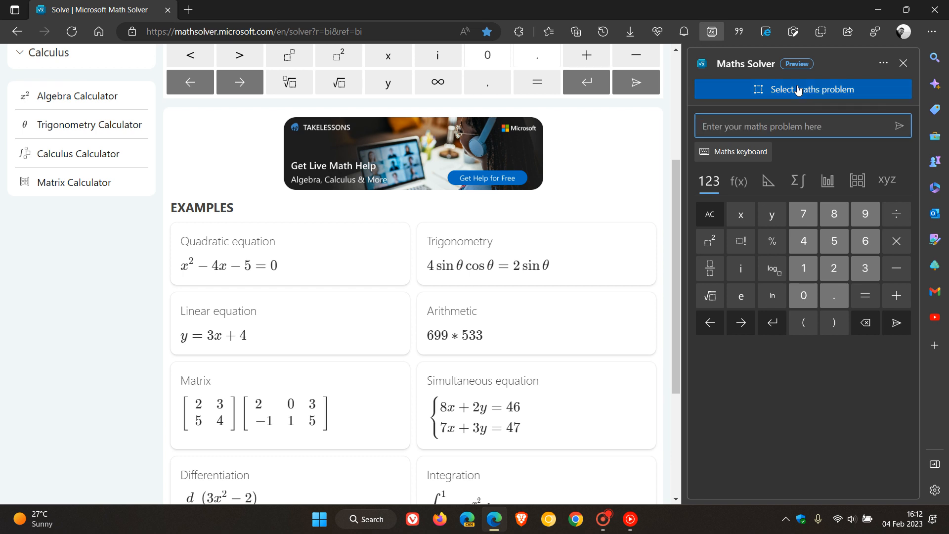
Step: Capture the 4 sin θ cos θ = 2 sin θ example from the page with 'Select maths problem'
click(803, 89)
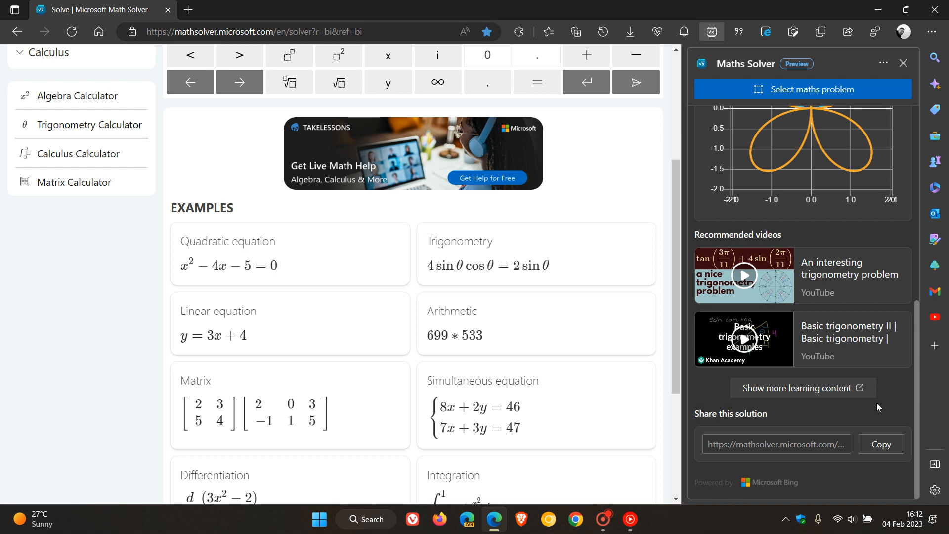
mouse_move(879, 409)
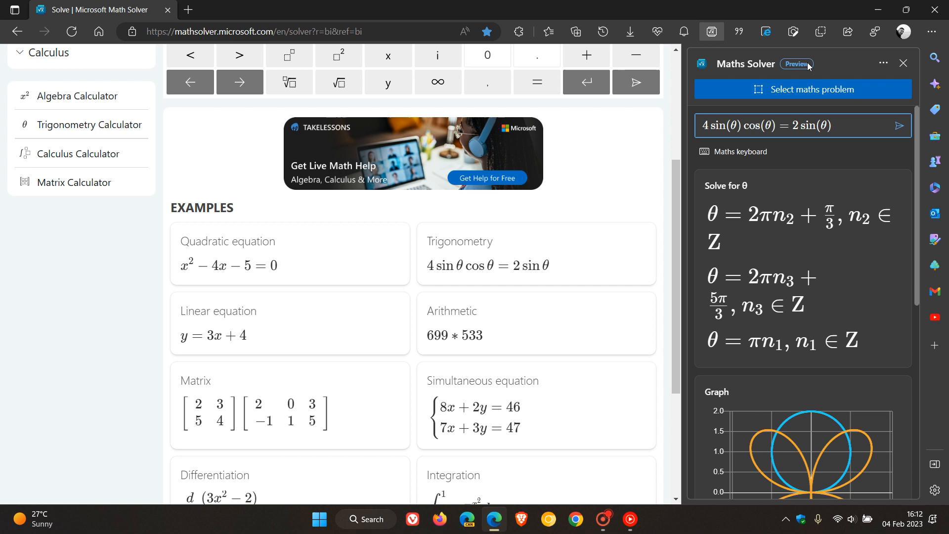
mouse_move(747, 89)
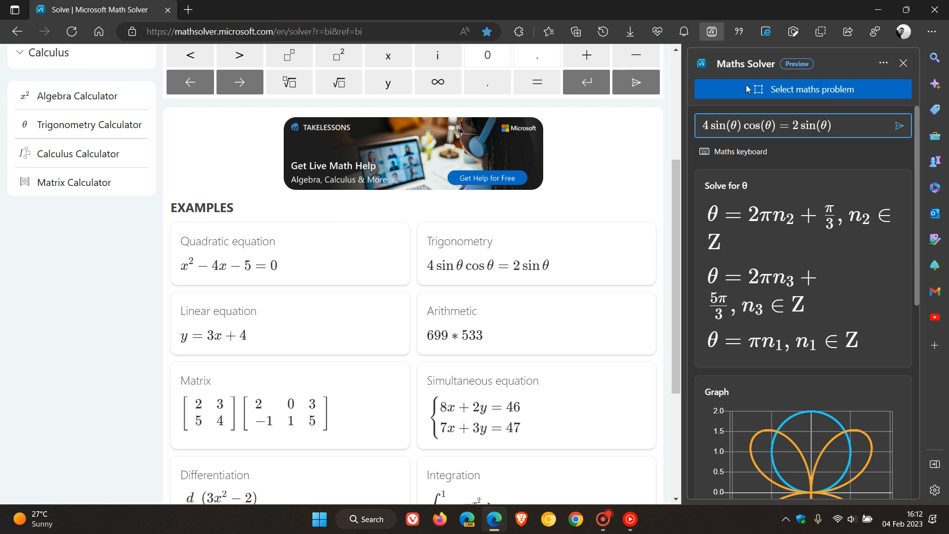
mouse_move(587, 189)
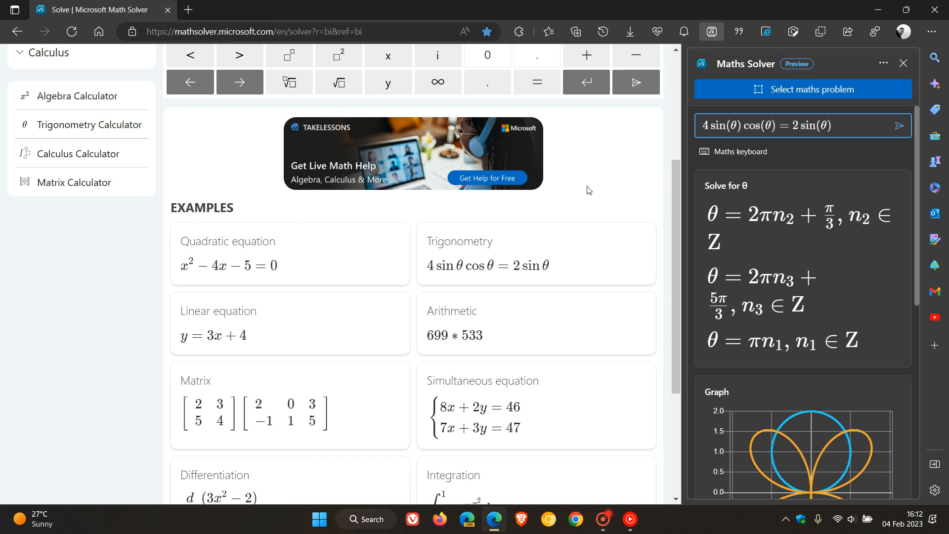
Step: Go to Edge's new tab page via Home and close the Maths Solver pane
scroll(up, 3)
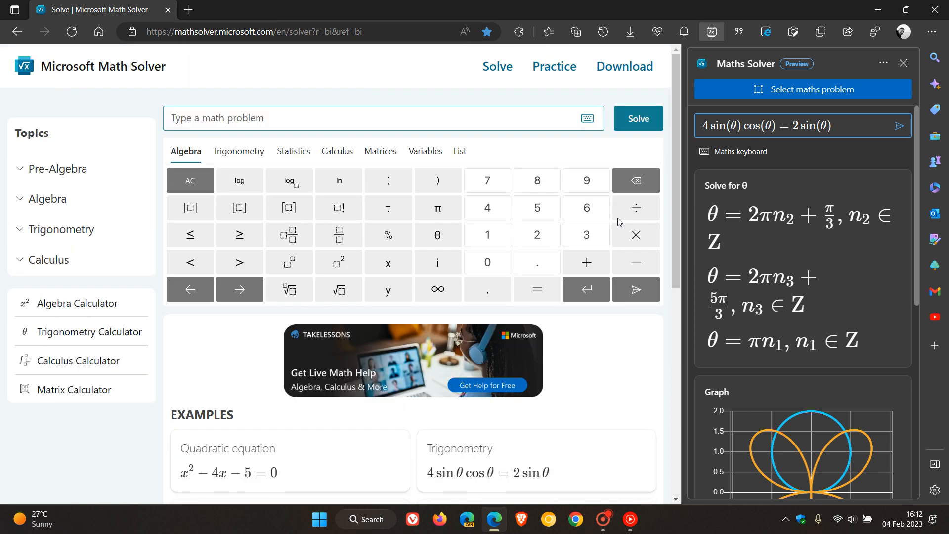
mouse_move(585, 235)
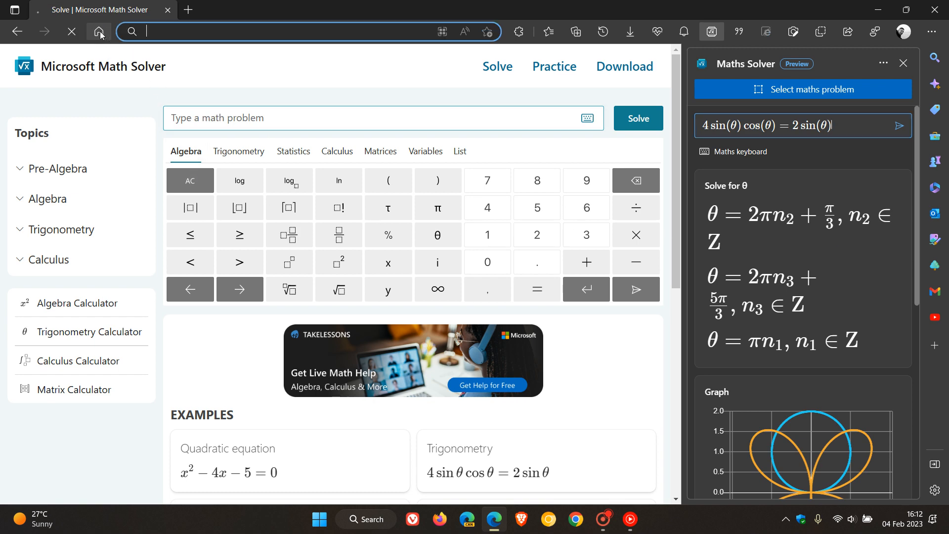
click(98, 32)
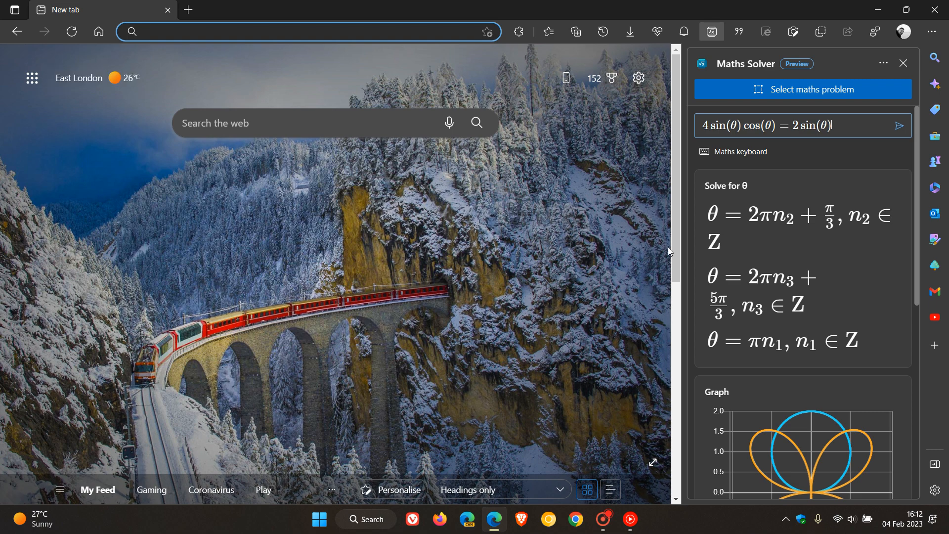
mouse_move(904, 63)
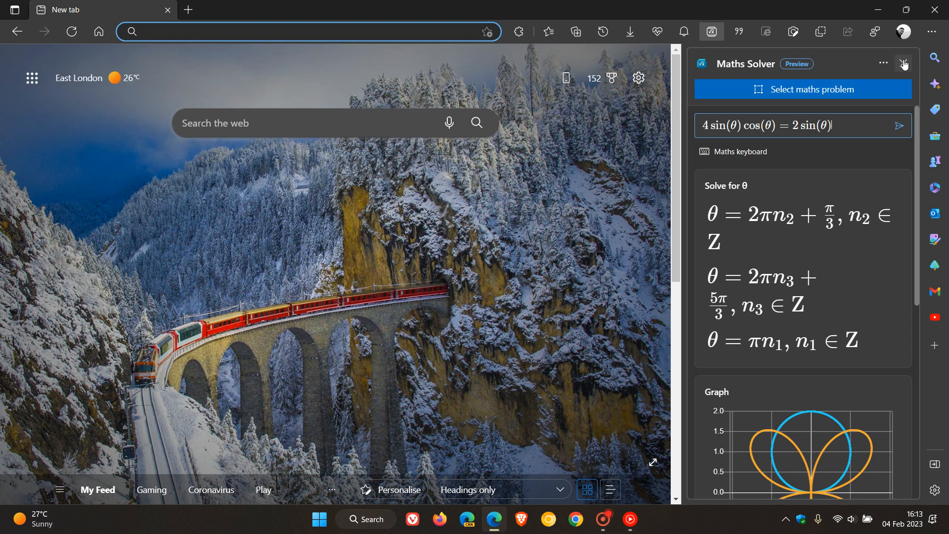
click(903, 63)
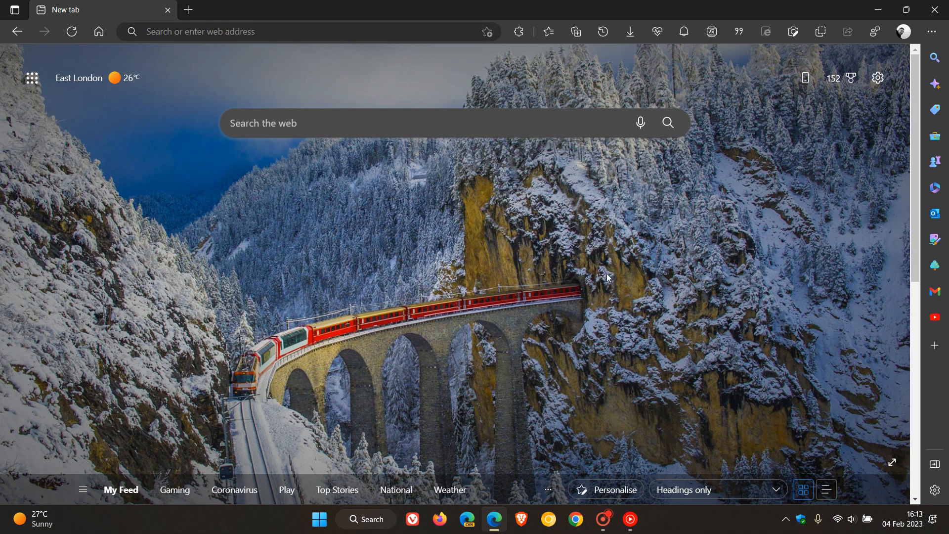